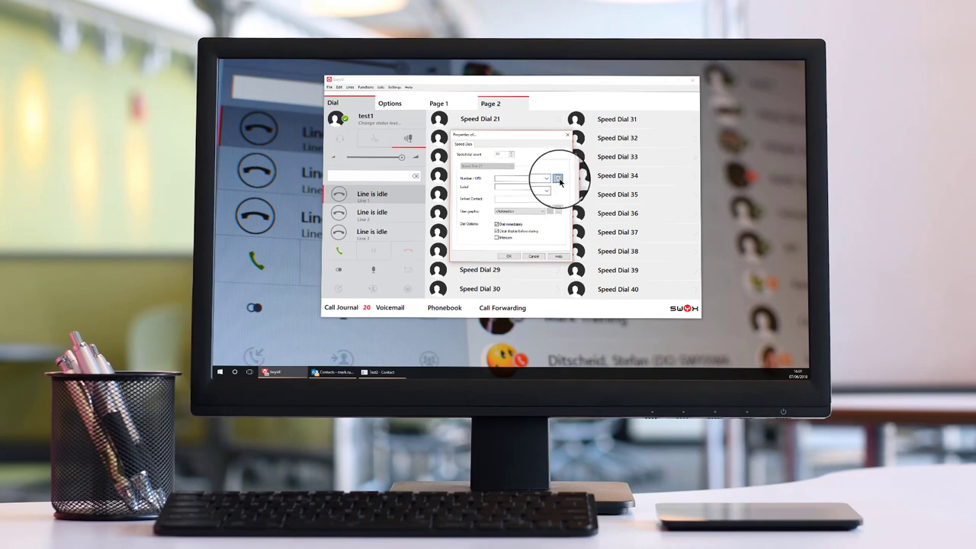
- Pick the speed dial's number from the phonebook list
left_click(558, 178)
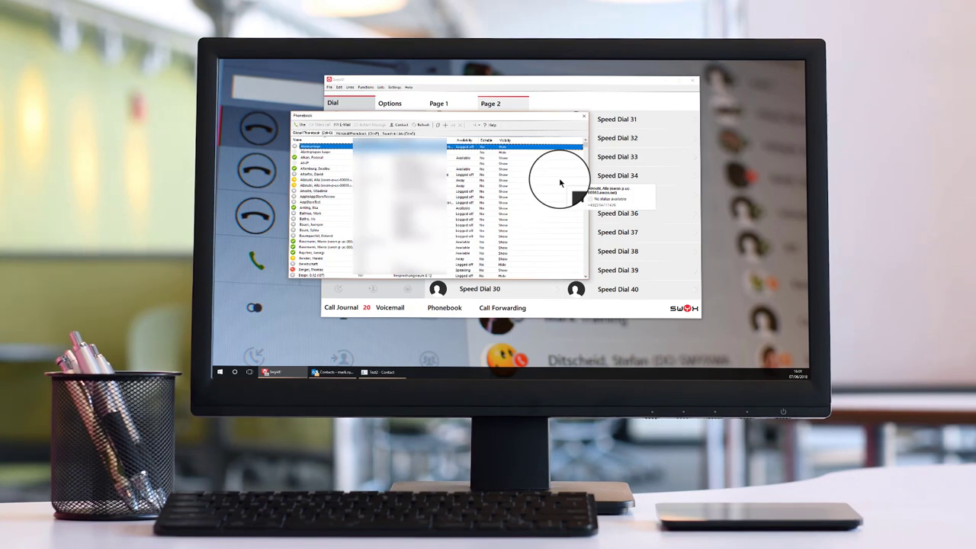
scroll("down", 3)
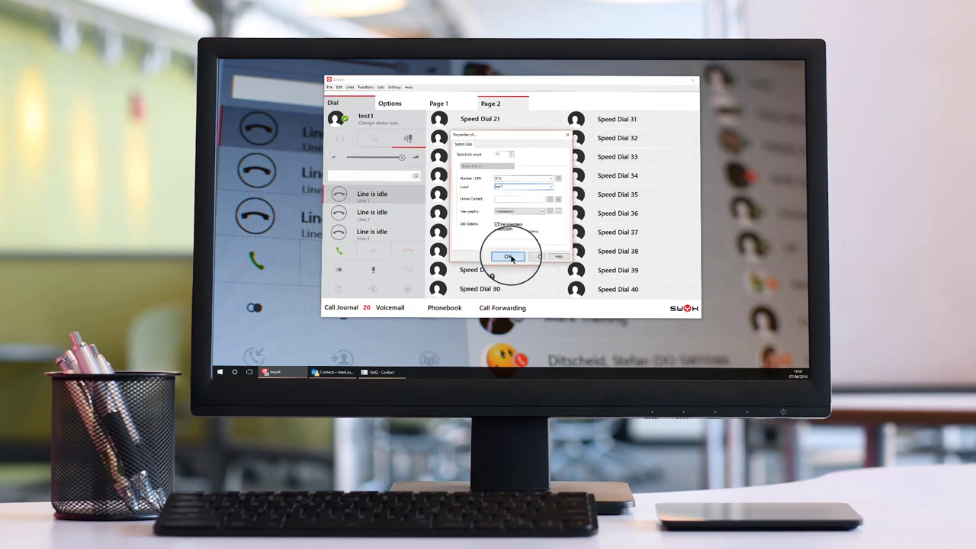
- Save test2 and drag it into the Speed Dial 23 slot, confirming the move
left_click(509, 256)
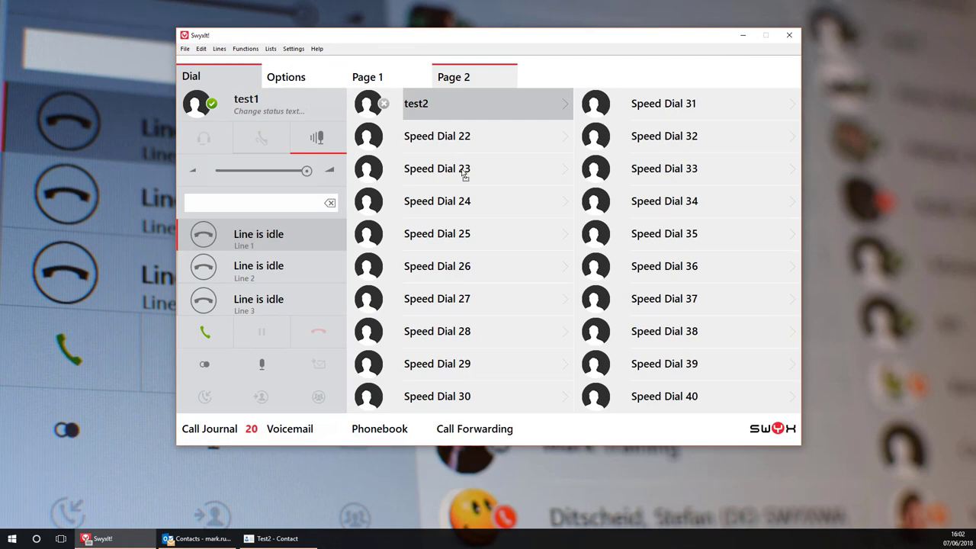
left_click_drag(416, 104, 436, 168)
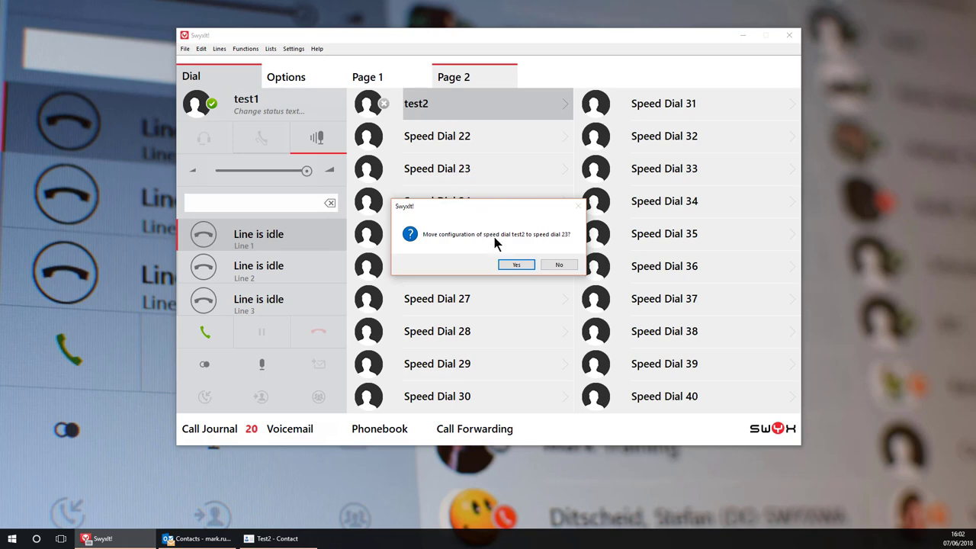
left_click(515, 265)
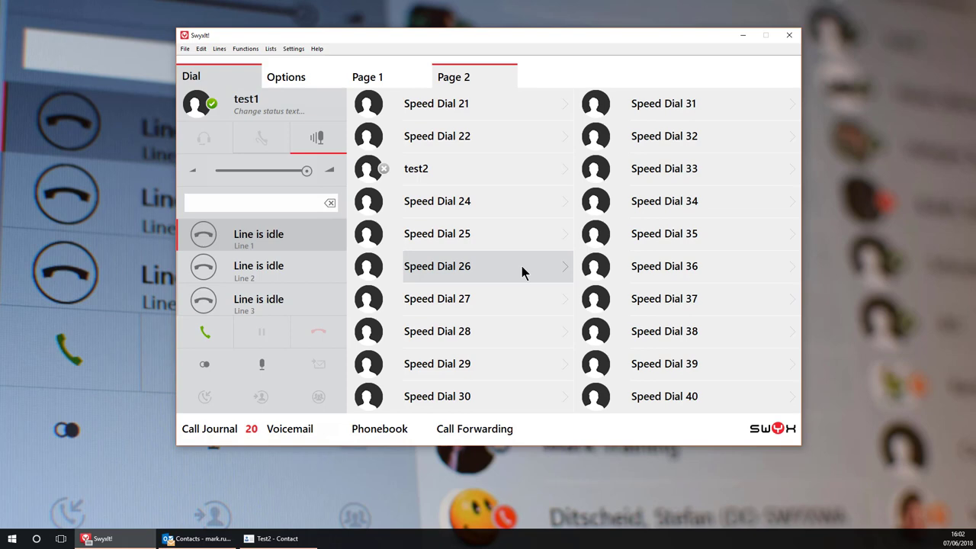
left_click(259, 201)
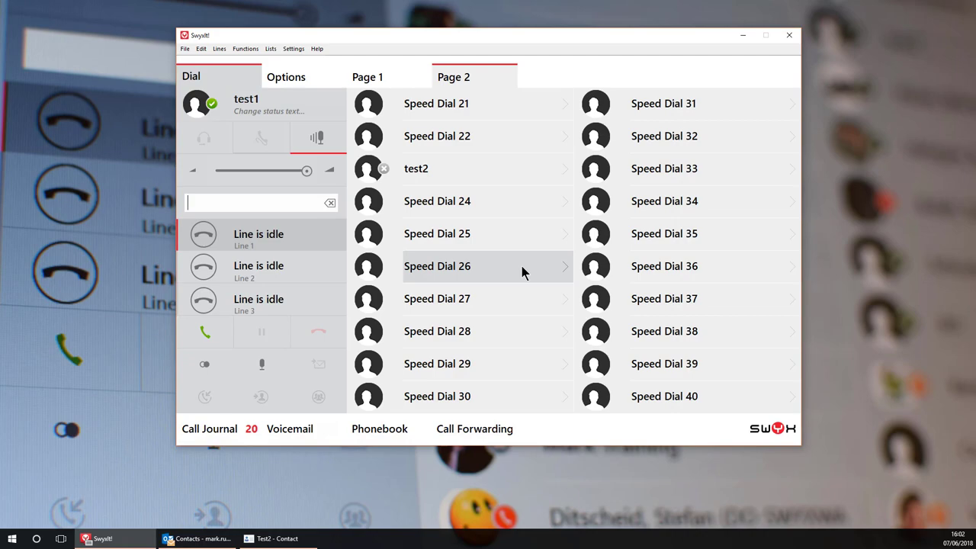
mouse_move(416, 168)
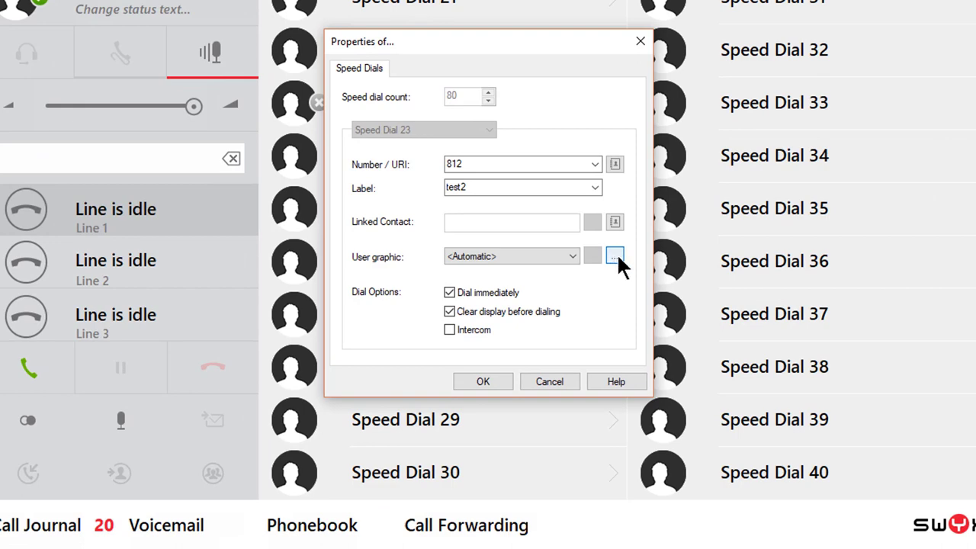
- Set Jaguar-Logo-1205.jpg as test2's user graphic and save the properties
left_click(615, 256)
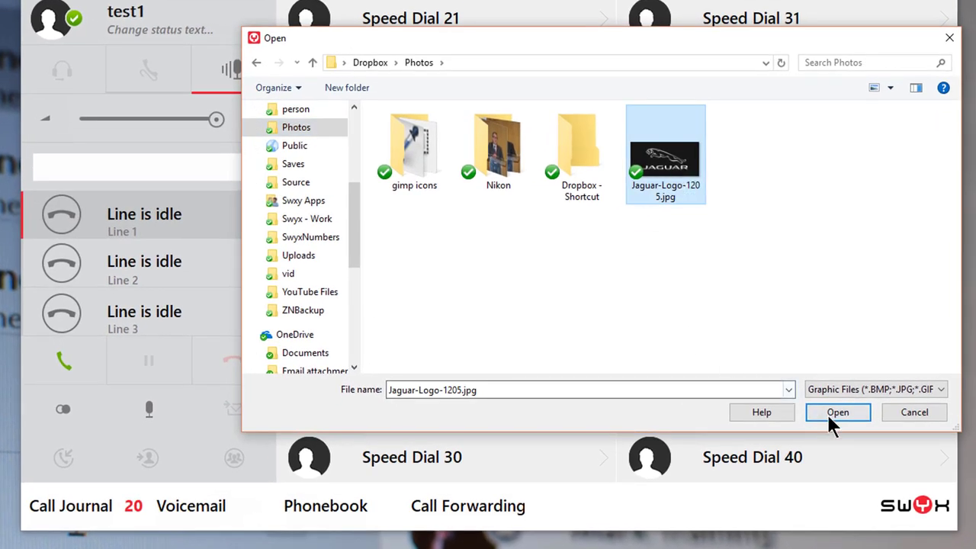
left_click(837, 412)
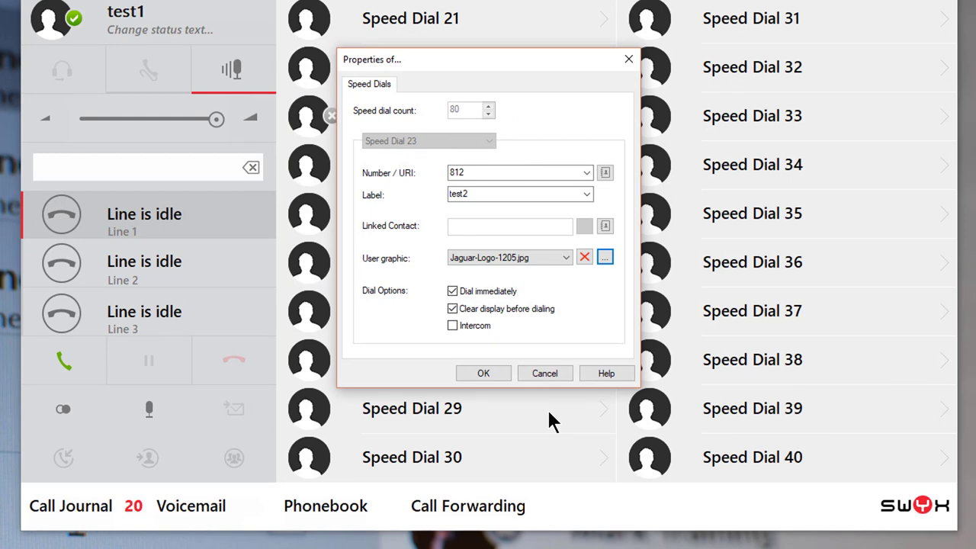
left_click(482, 372)
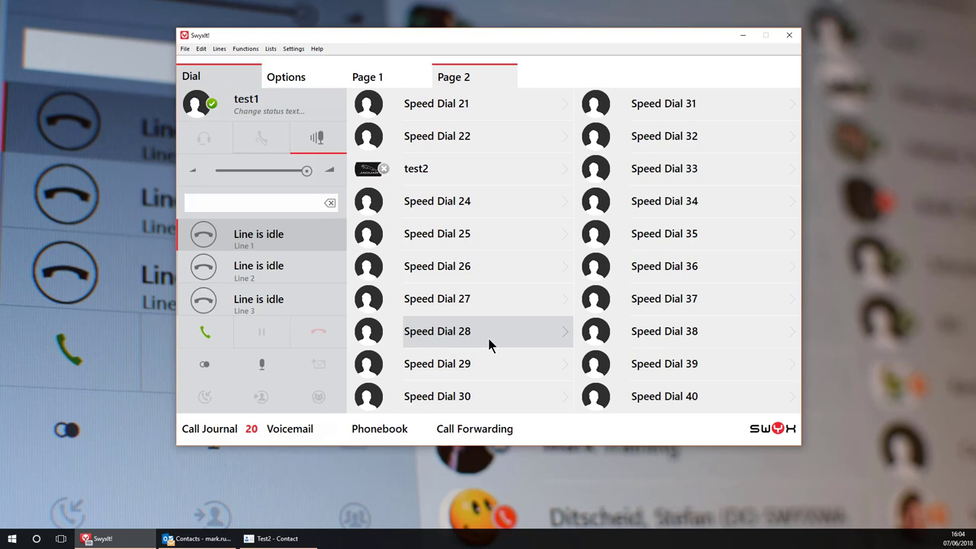
left_click(260, 201)
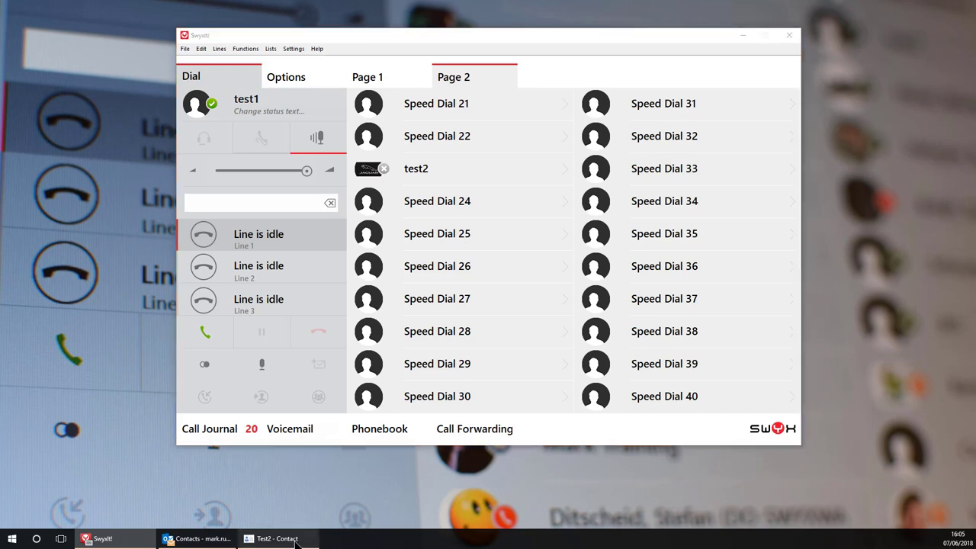
left_click(277, 538)
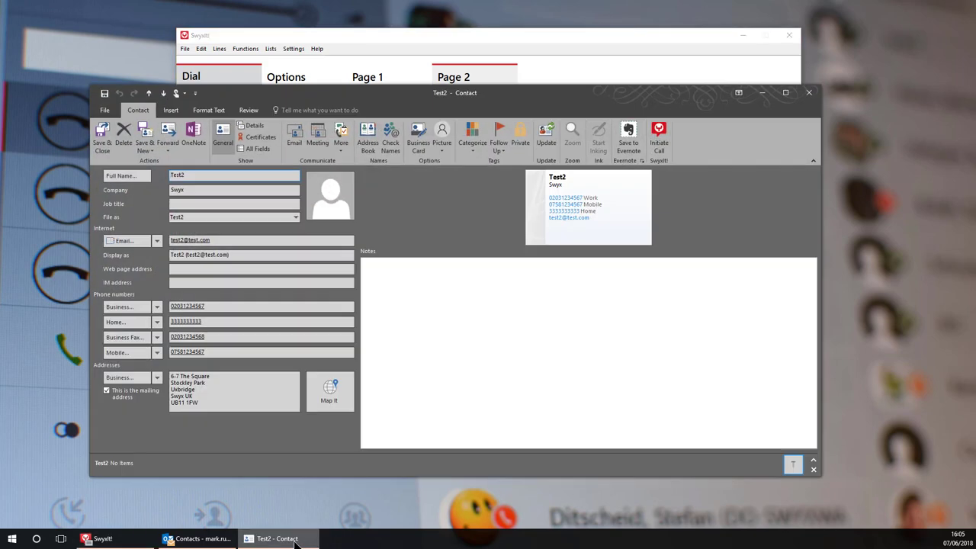
left_click(235, 189)
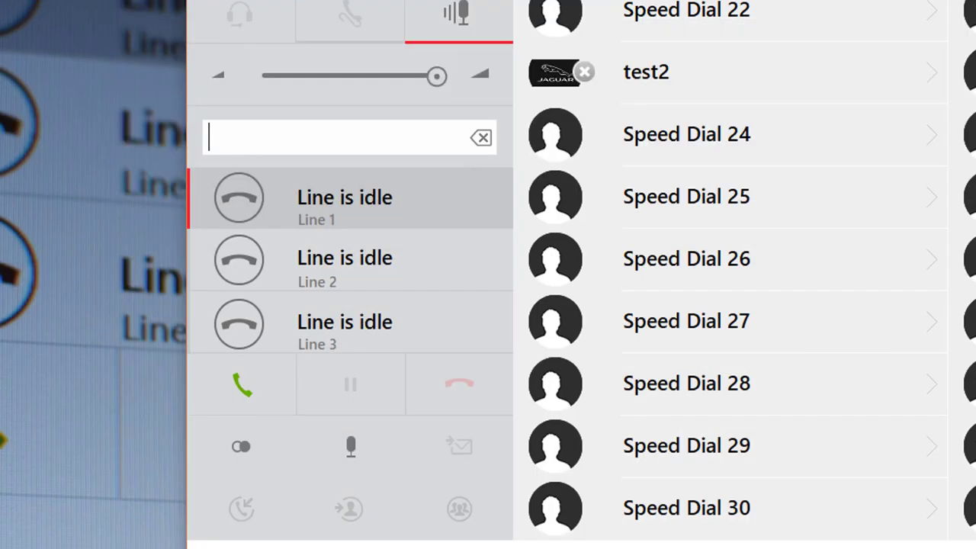
- From test2's Properties, search Outlook contacts for a contact to link
right_click(646, 72)
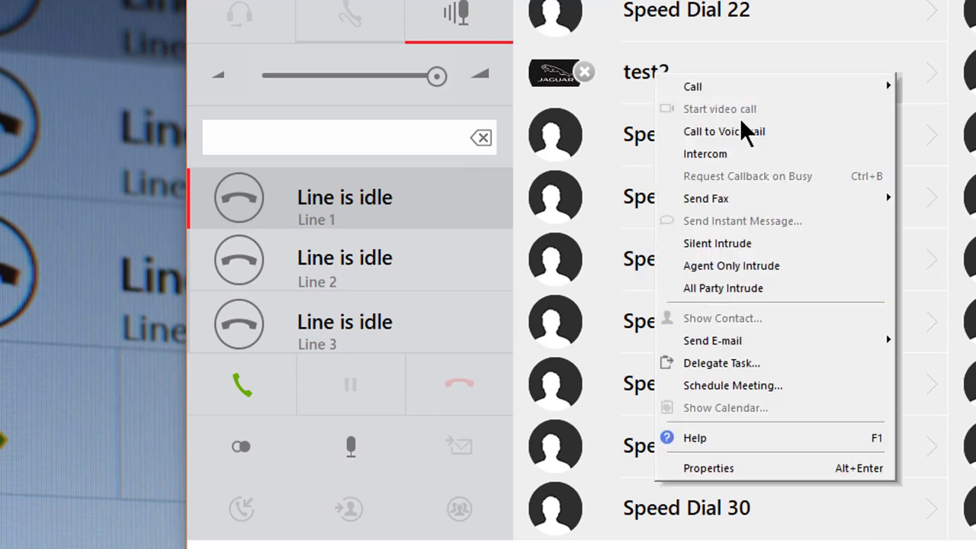
left_click(707, 466)
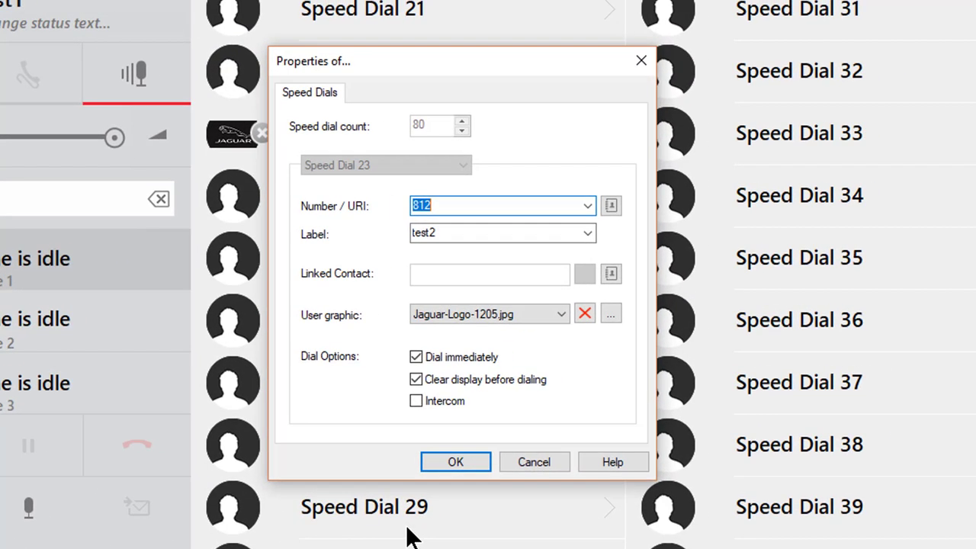
mouse_move(610, 274)
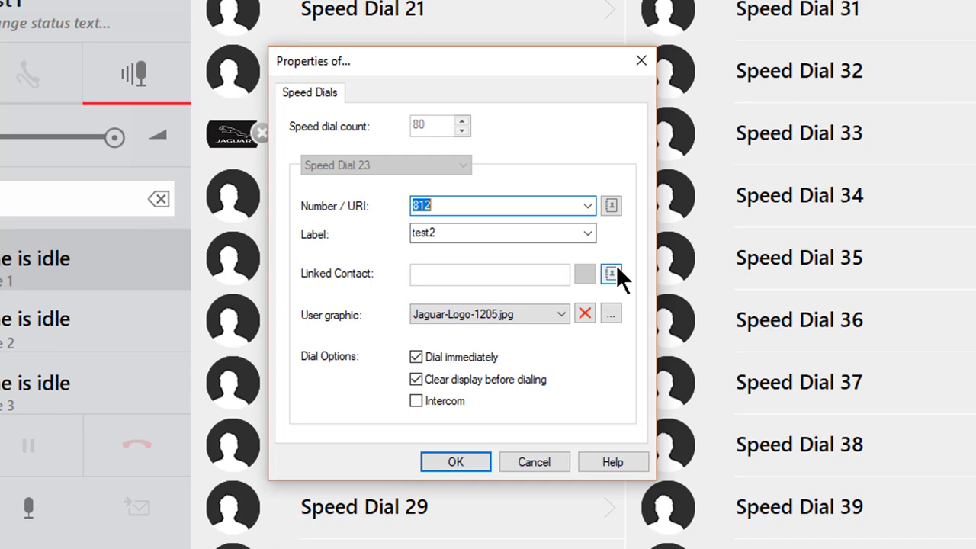
left_click(610, 275)
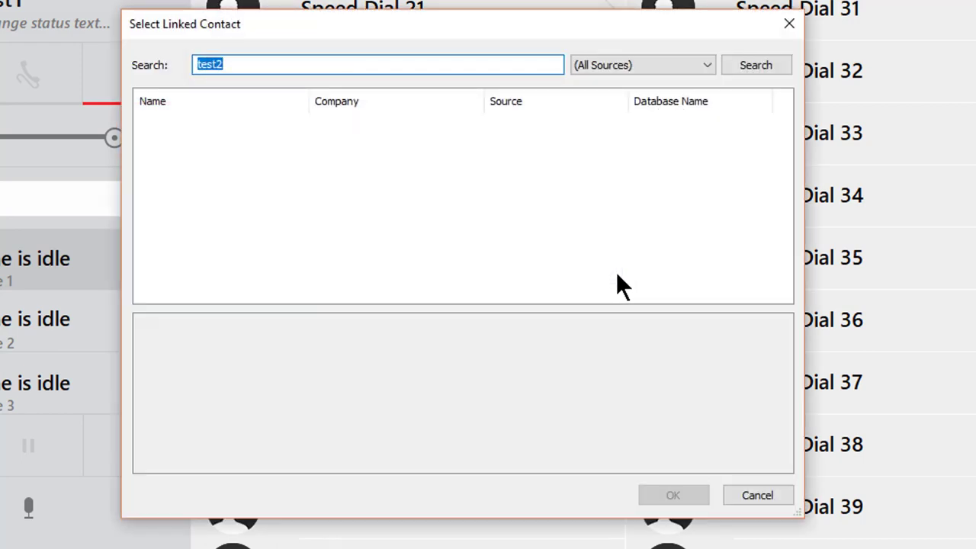
mouse_move(659, 99)
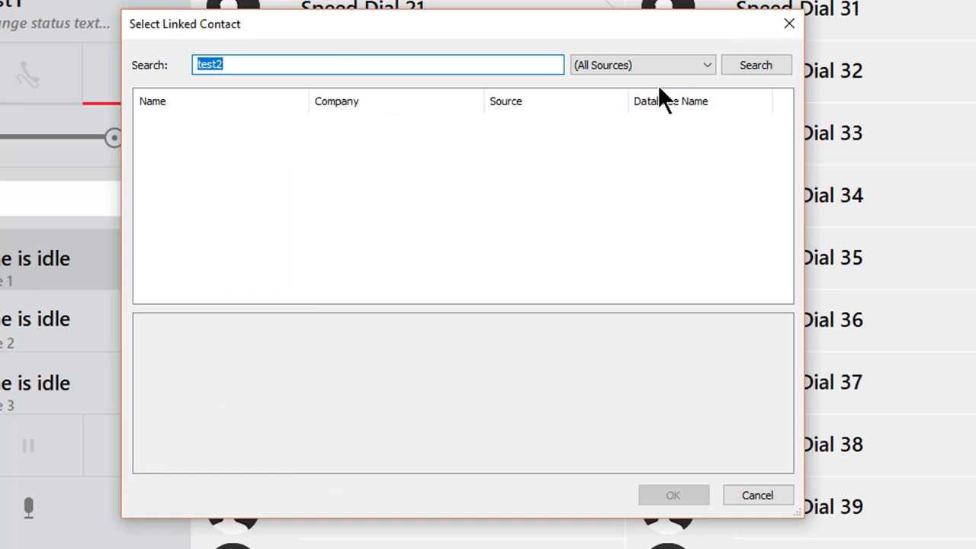
mouse_move(677, 91)
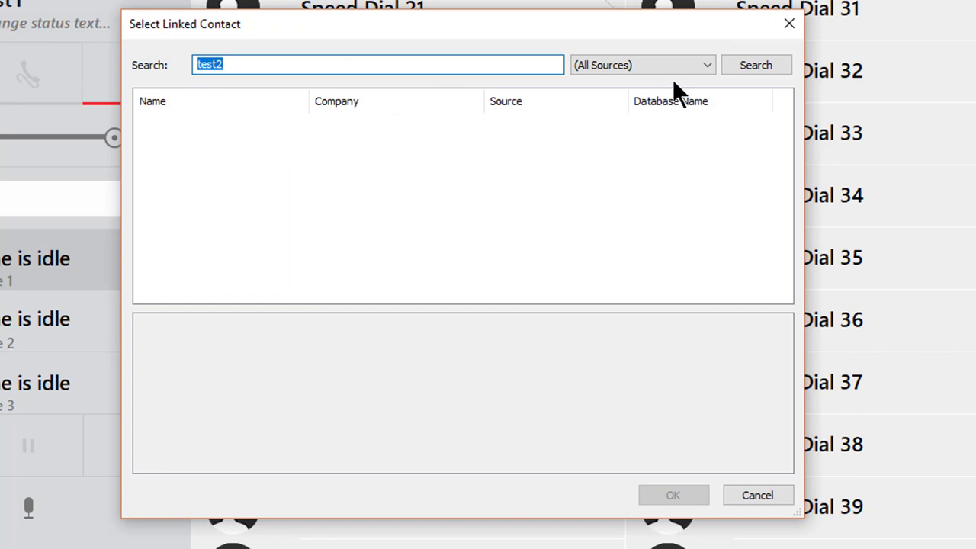
left_click(643, 64)
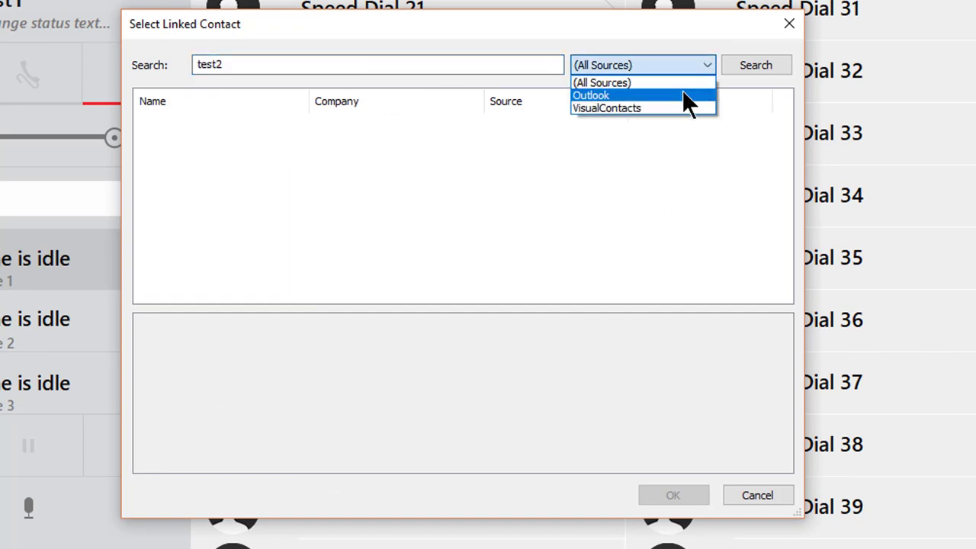
left_click(591, 94)
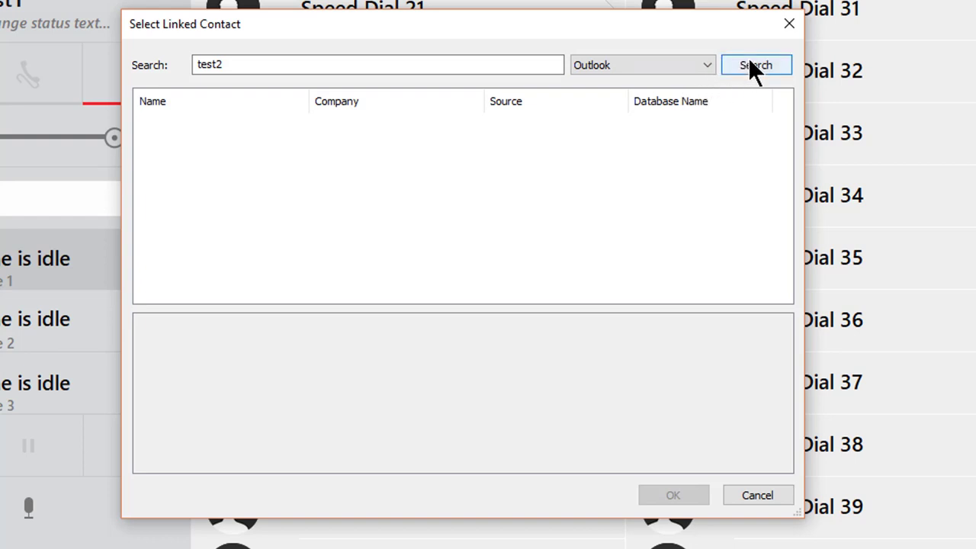
left_click(756, 64)
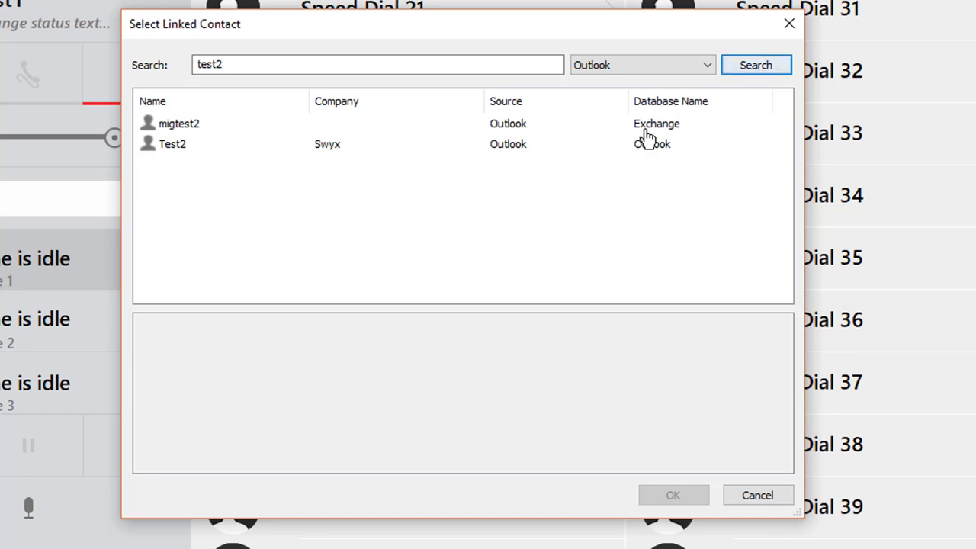
- Link the Test2 Outlook contact to the speed dial, unlink it, and save the properties
left_click(172, 144)
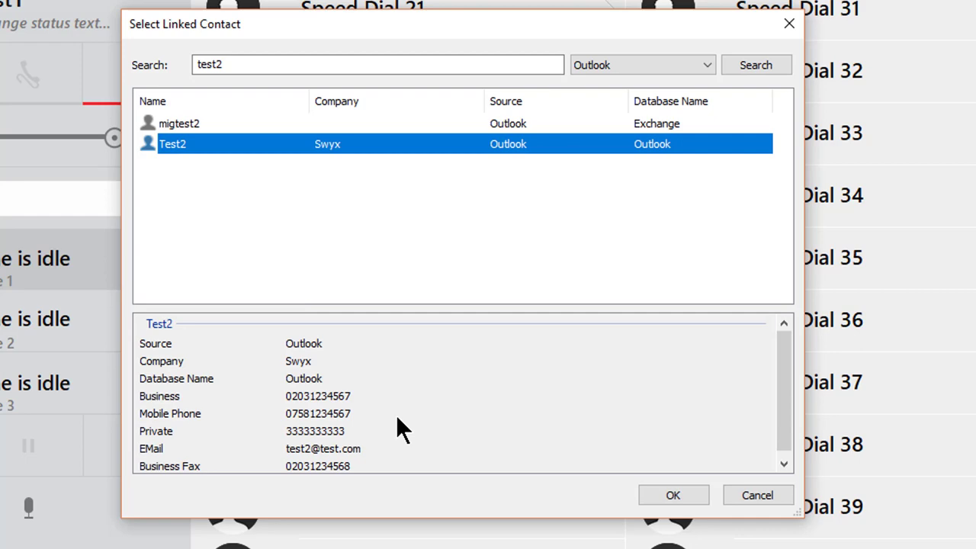
left_click(673, 494)
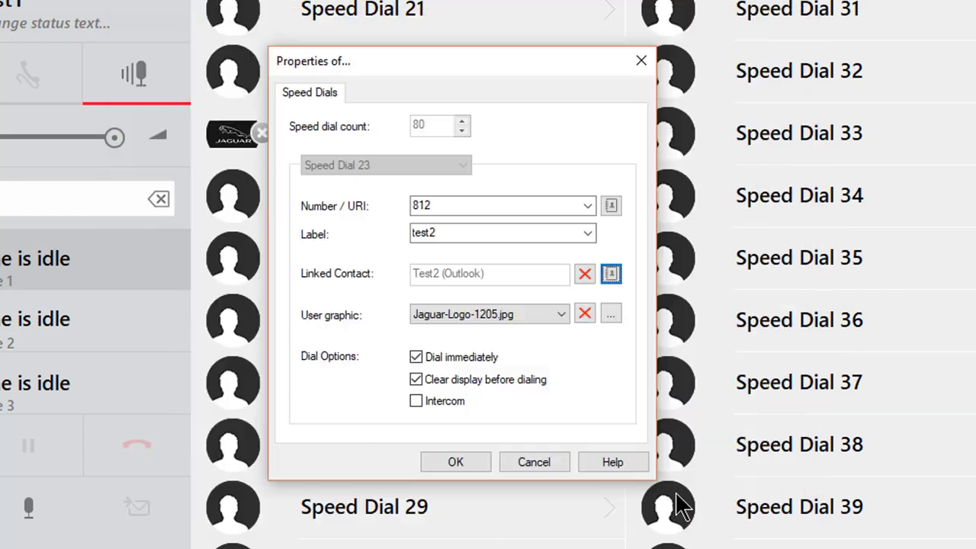
mouse_move(541, 378)
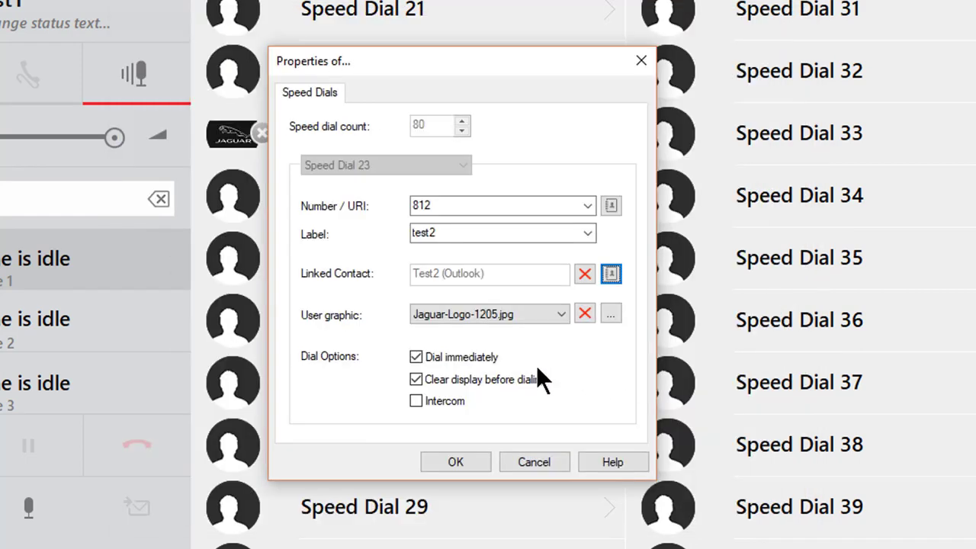
left_click(585, 274)
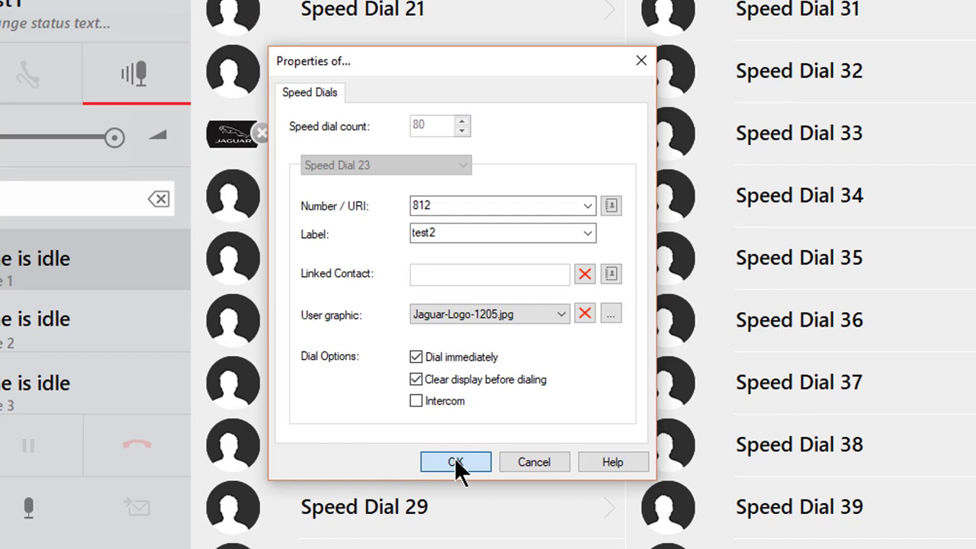
left_click(455, 462)
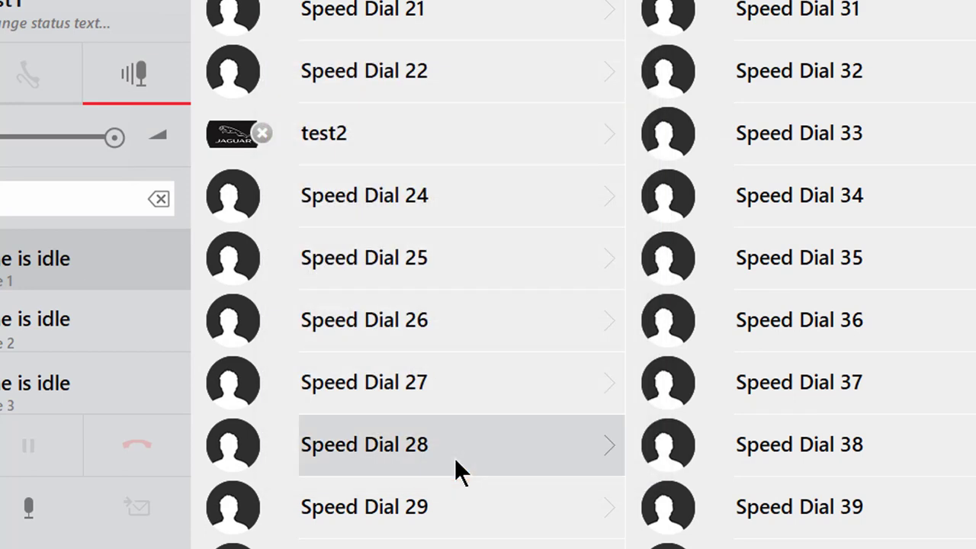
mouse_move(591, 256)
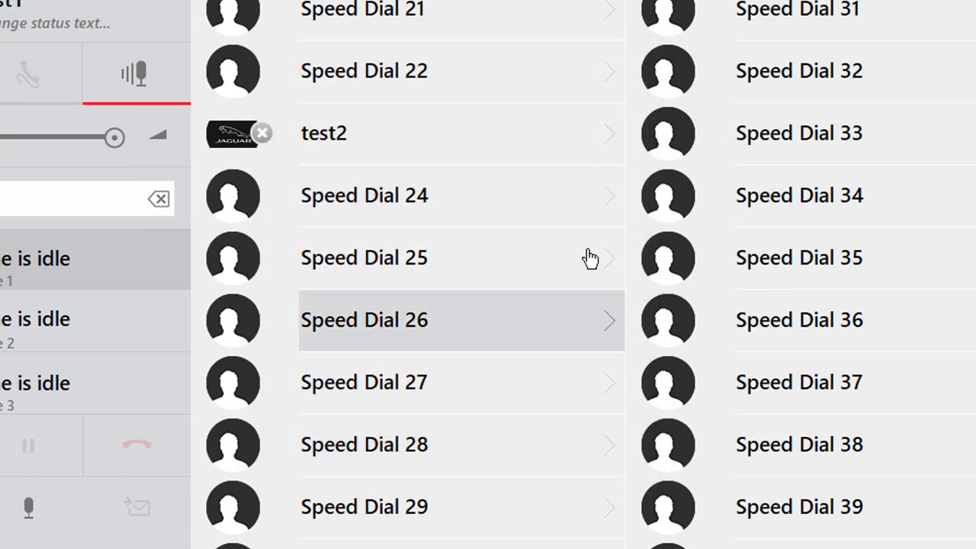
- Show test2's action options and open its linked Outlook contact
left_click(323, 132)
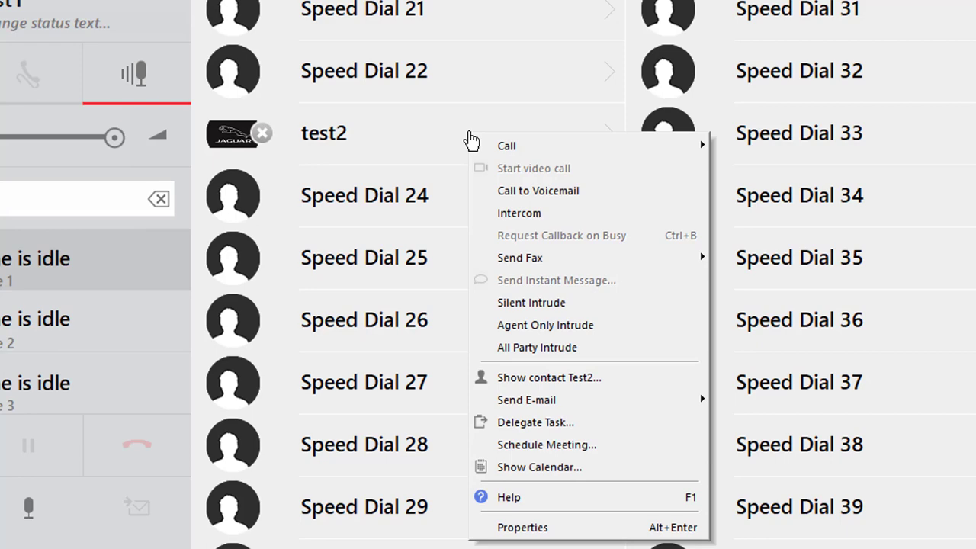
mouse_move(506, 146)
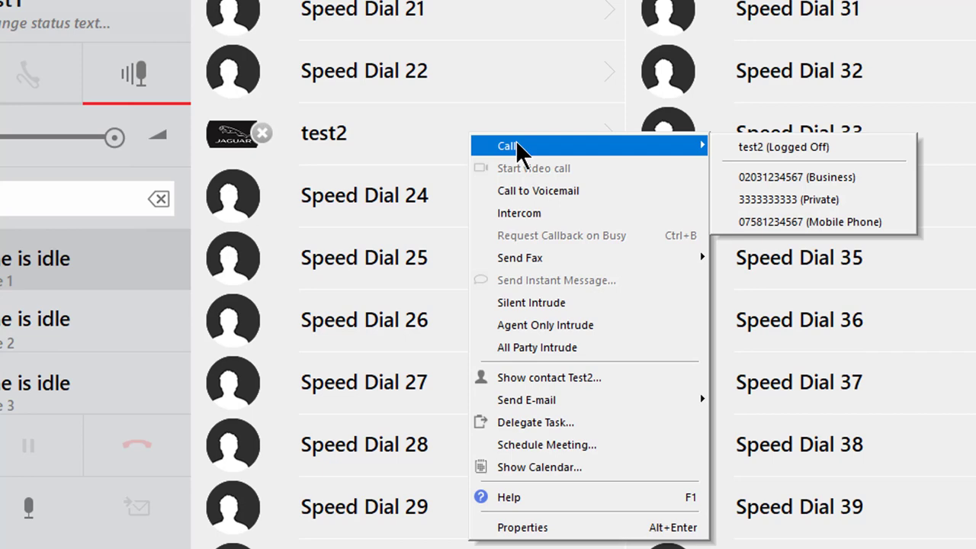
mouse_move(543, 156)
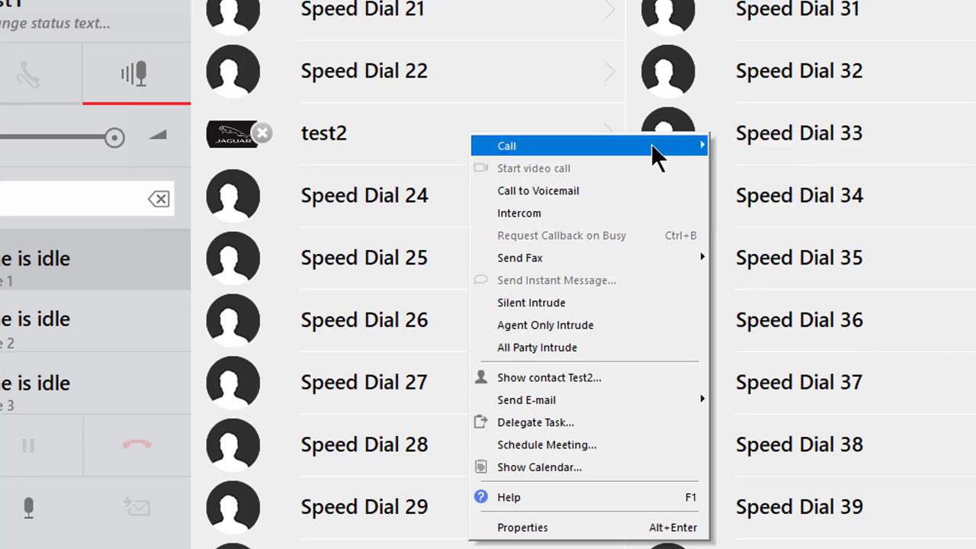
left_click(549, 378)
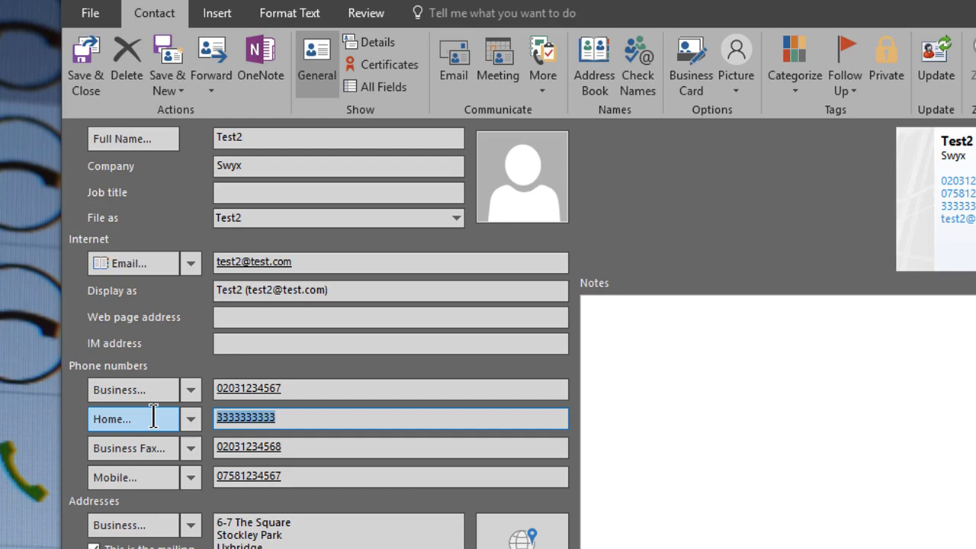
- Replace the Test2 contact's home phone number with 5555555
double_click(244, 417)
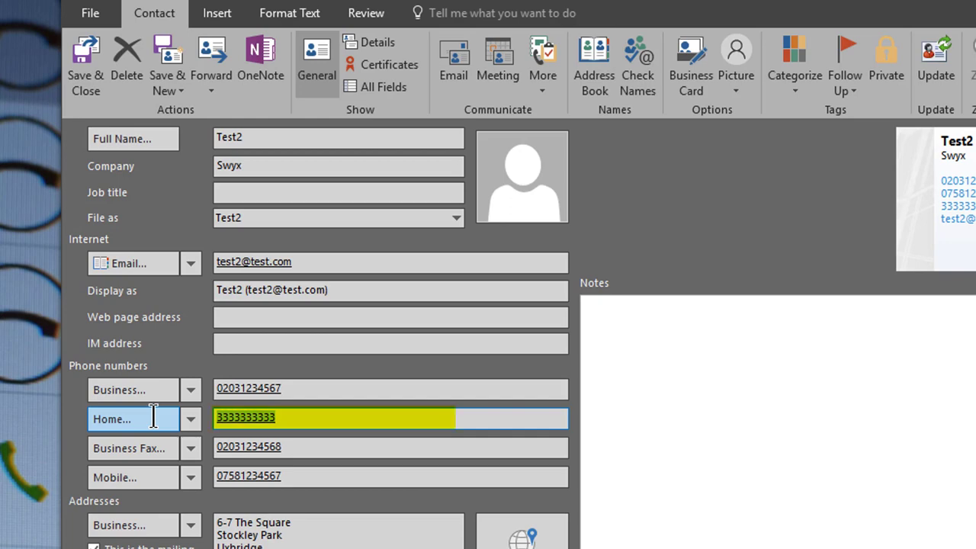
type("5555555")
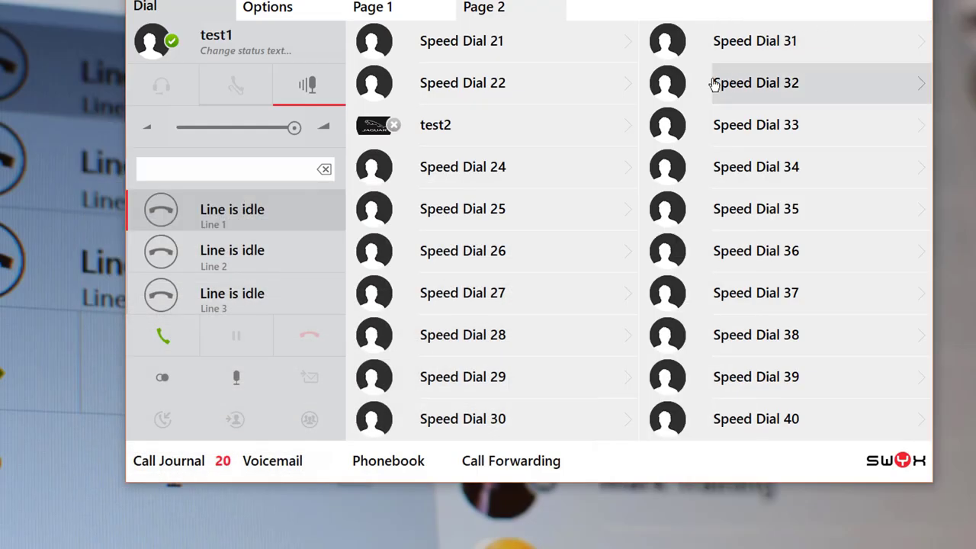
right_click(436, 125)
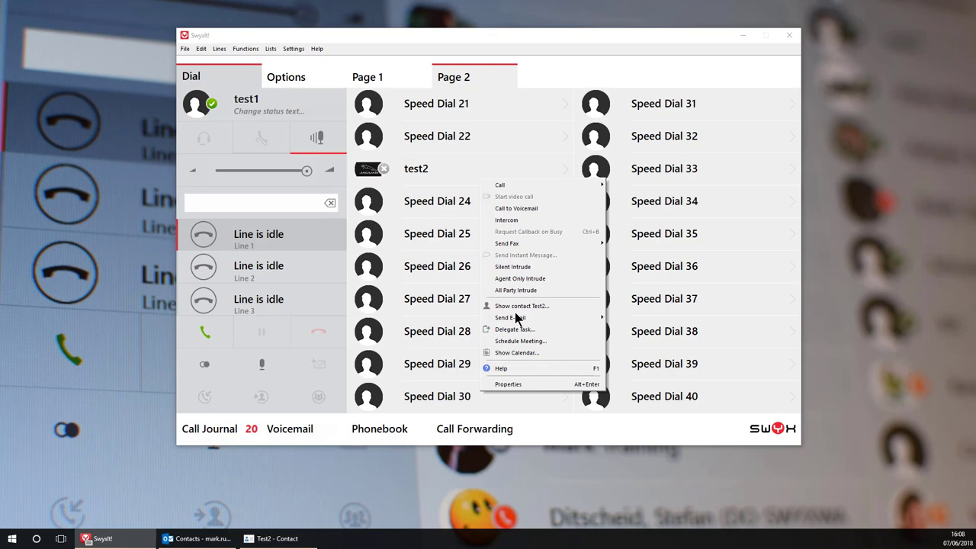
mouse_move(521, 329)
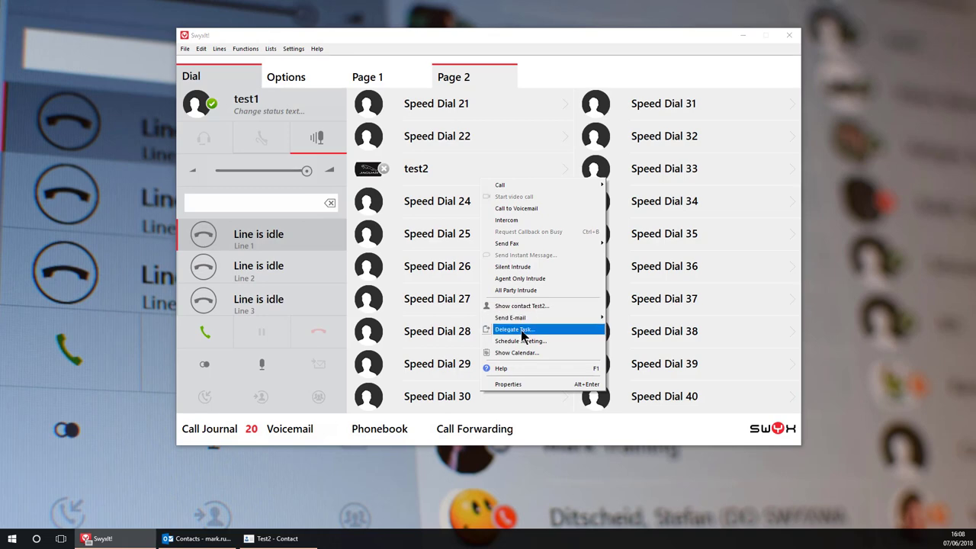
left_click(512, 329)
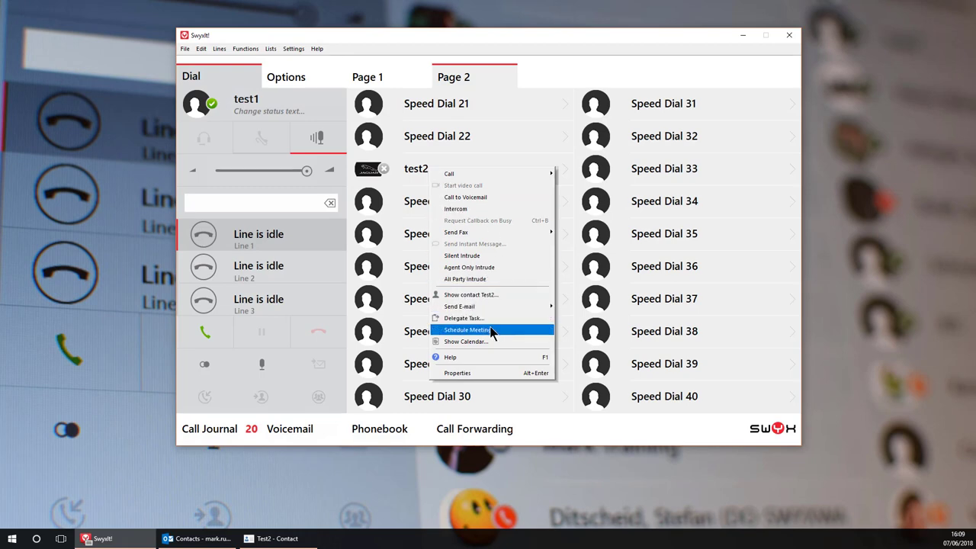
left_click(466, 329)
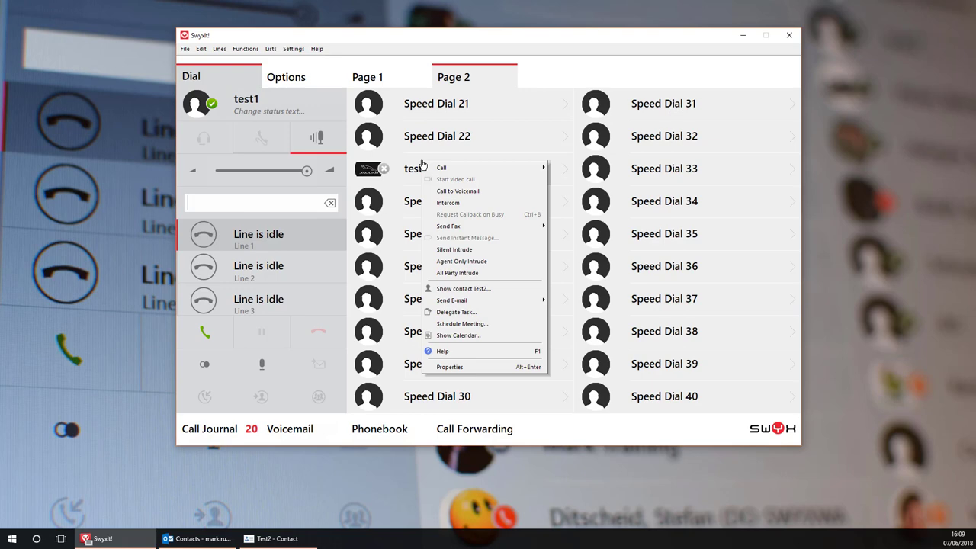
mouse_move(482, 335)
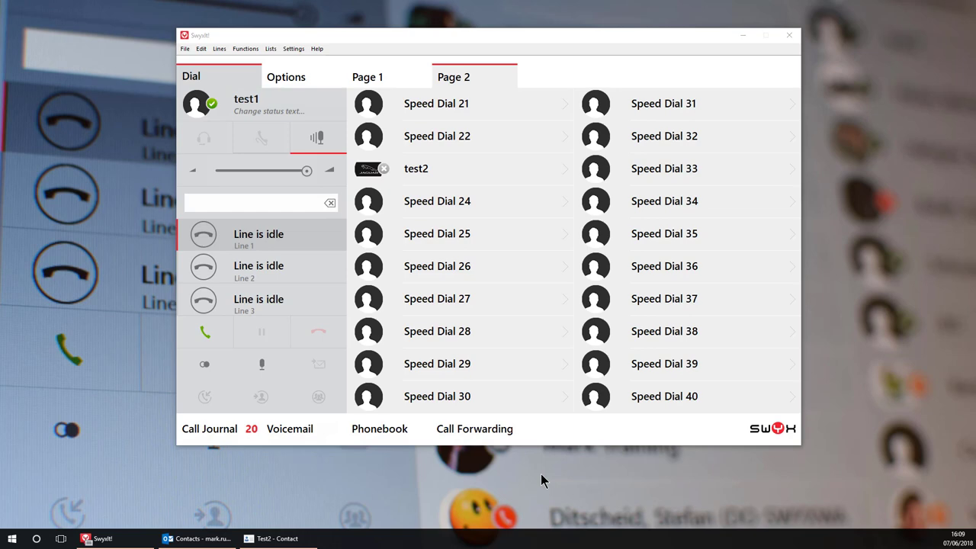
mouse_move(703, 532)
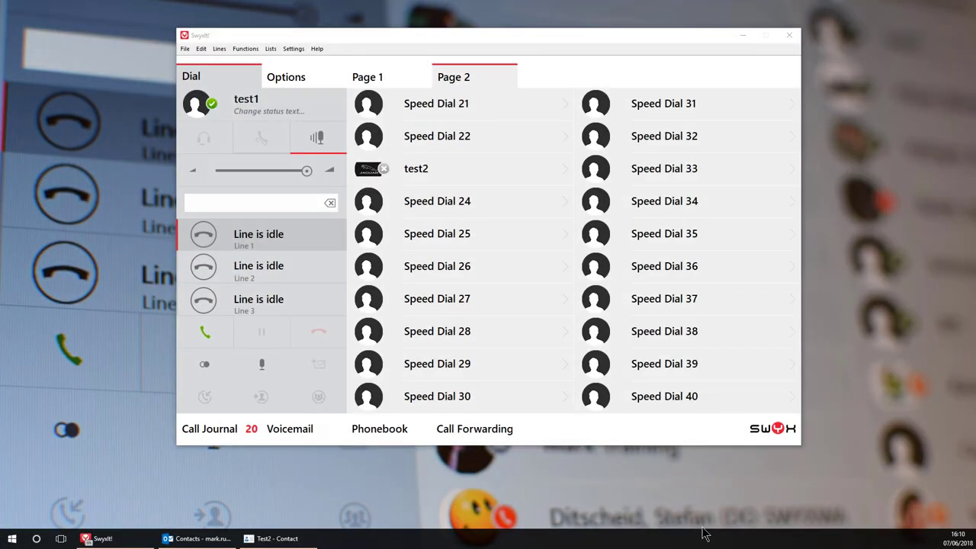
mouse_move(725, 521)
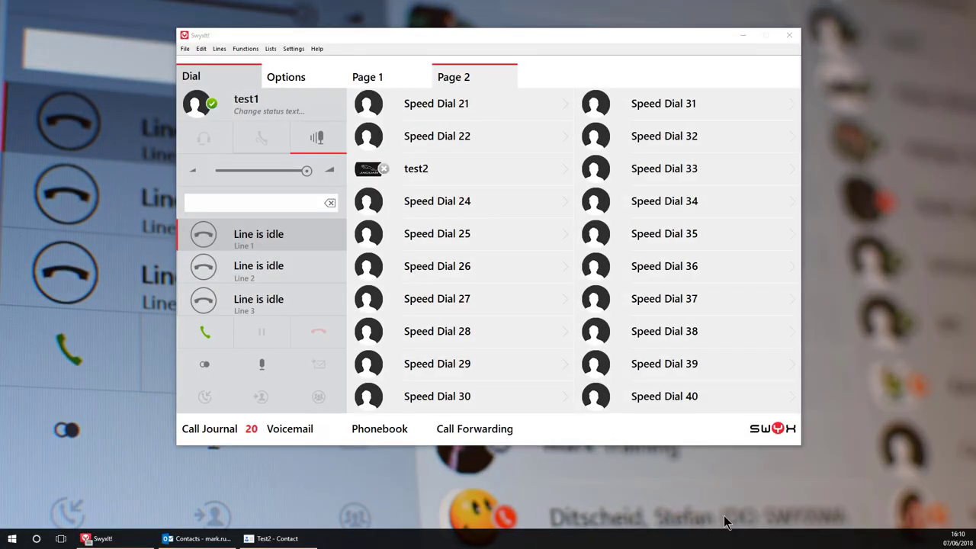
mouse_move(468, 168)
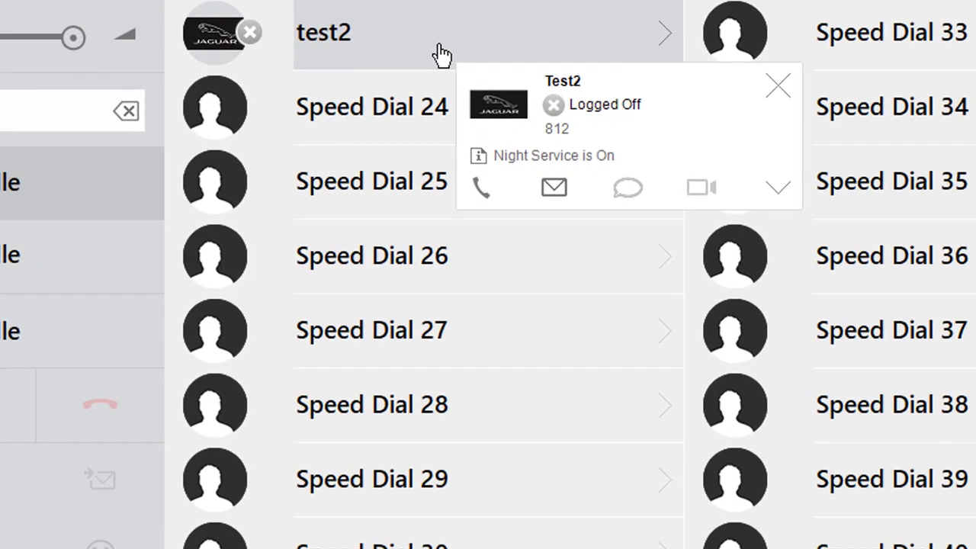
mouse_move(478, 189)
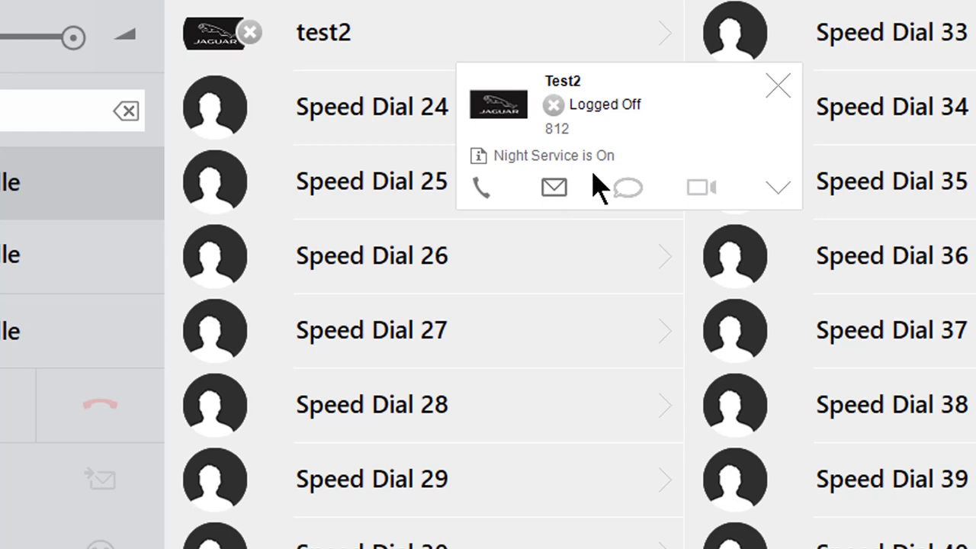
mouse_move(754, 134)
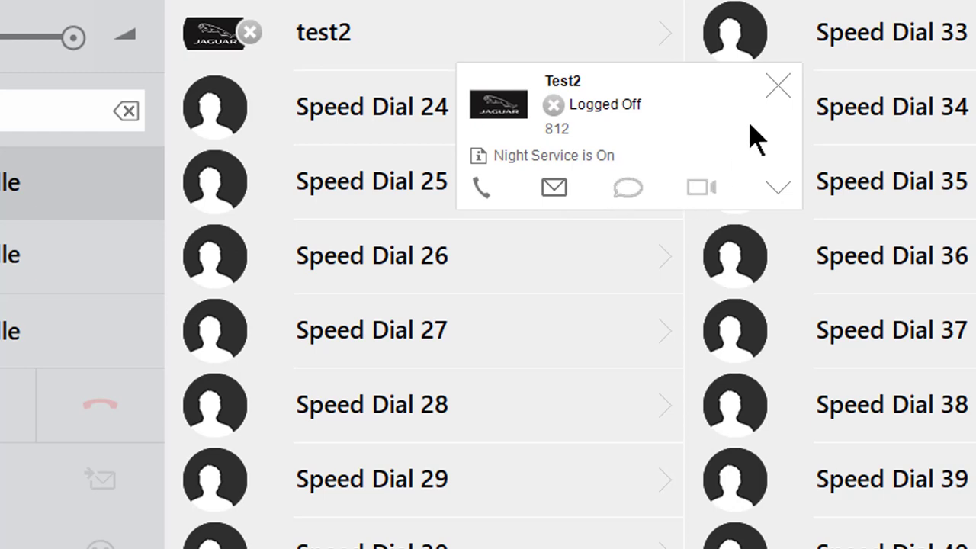
mouse_move(730, 174)
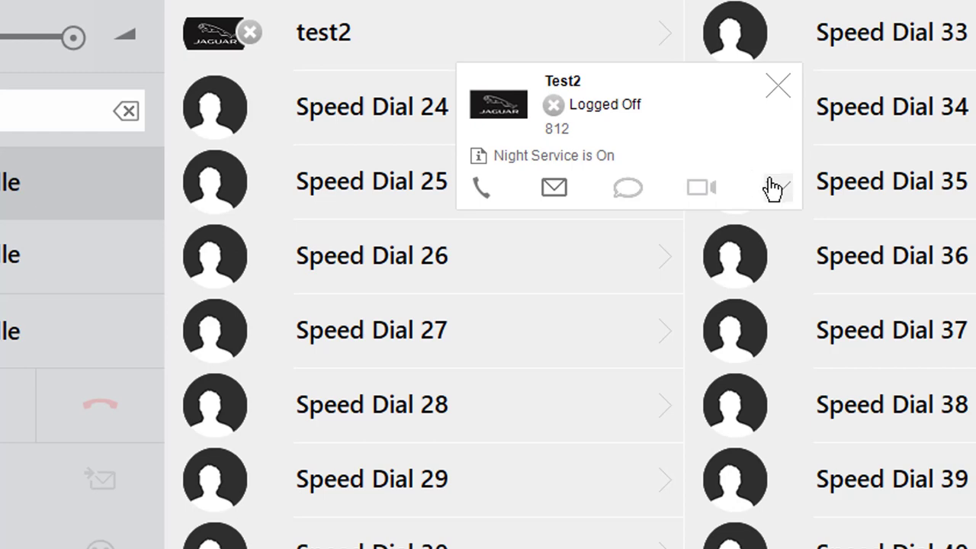
left_click(778, 186)
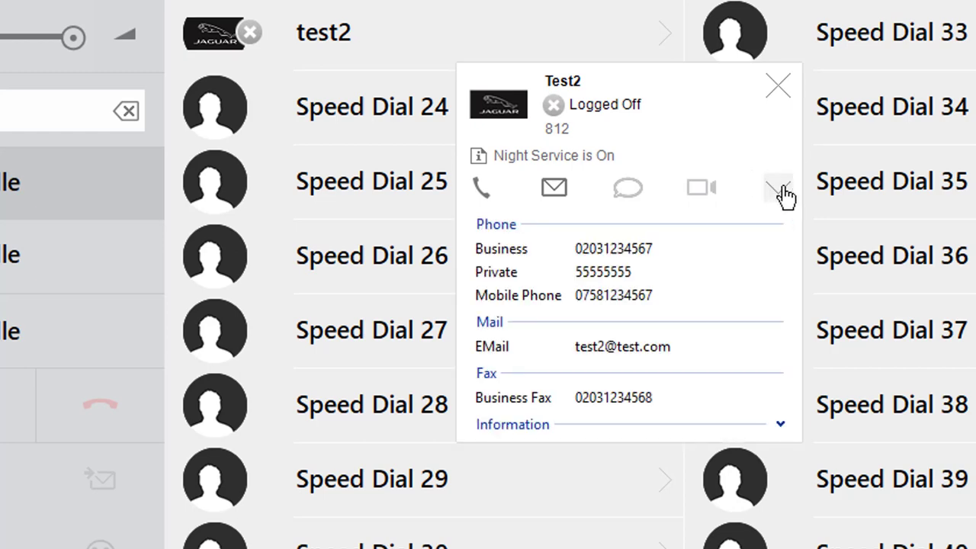
left_click(778, 187)
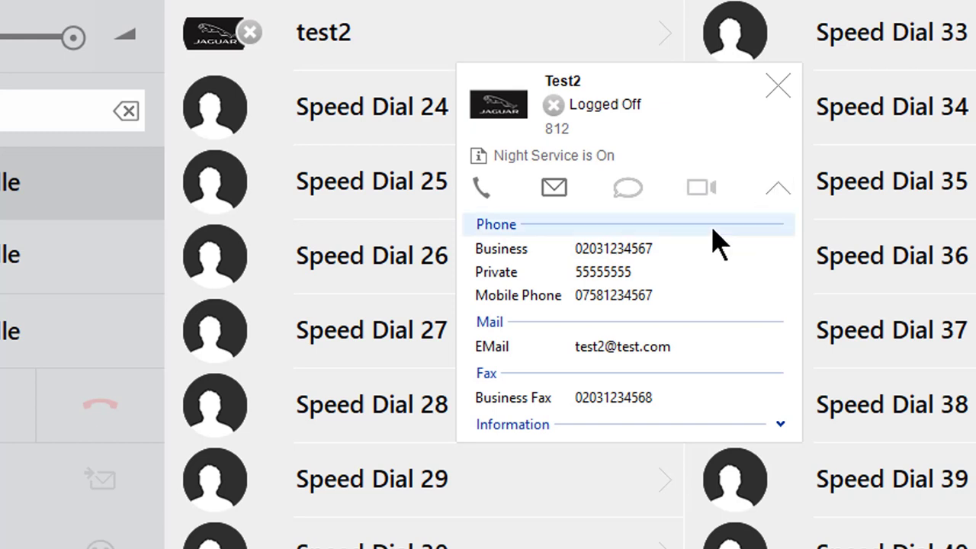
mouse_move(644, 319)
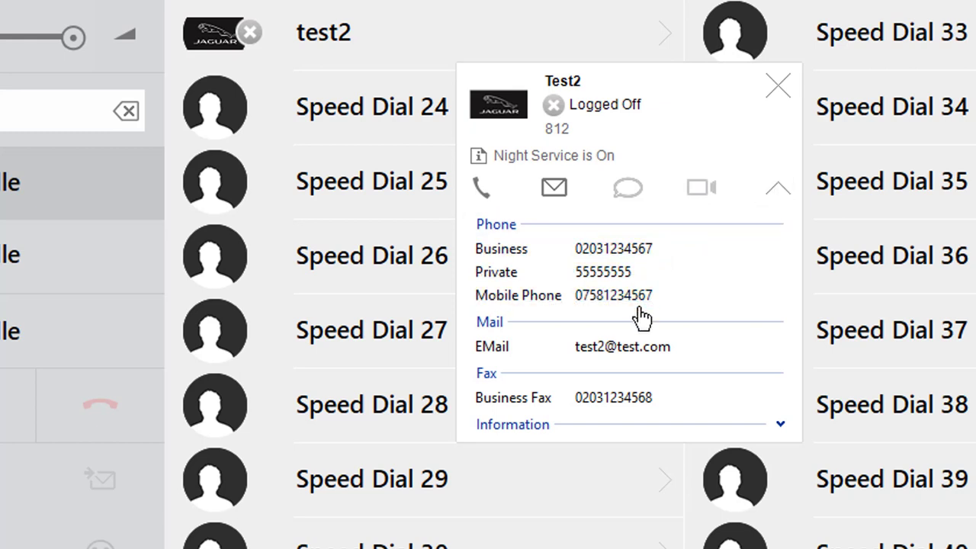
mouse_move(777, 125)
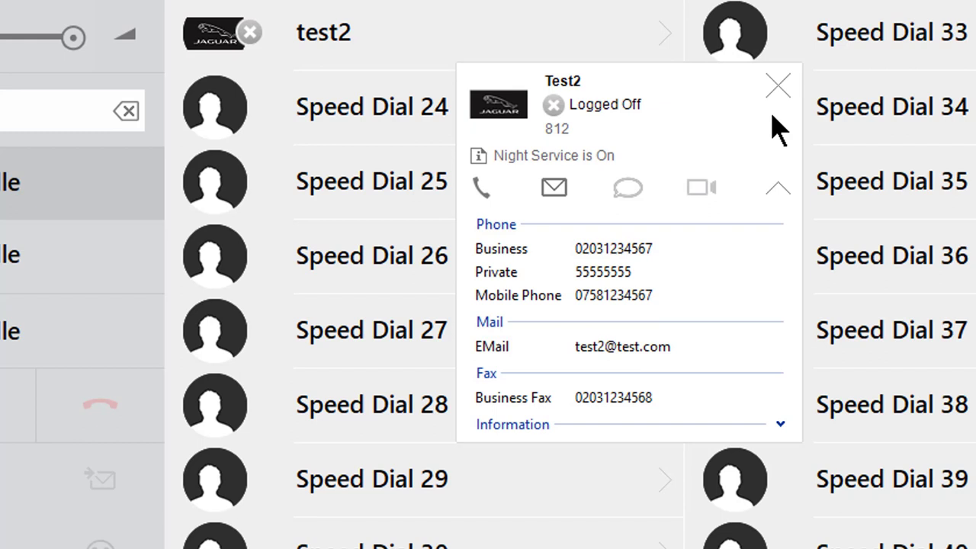
left_click(777, 86)
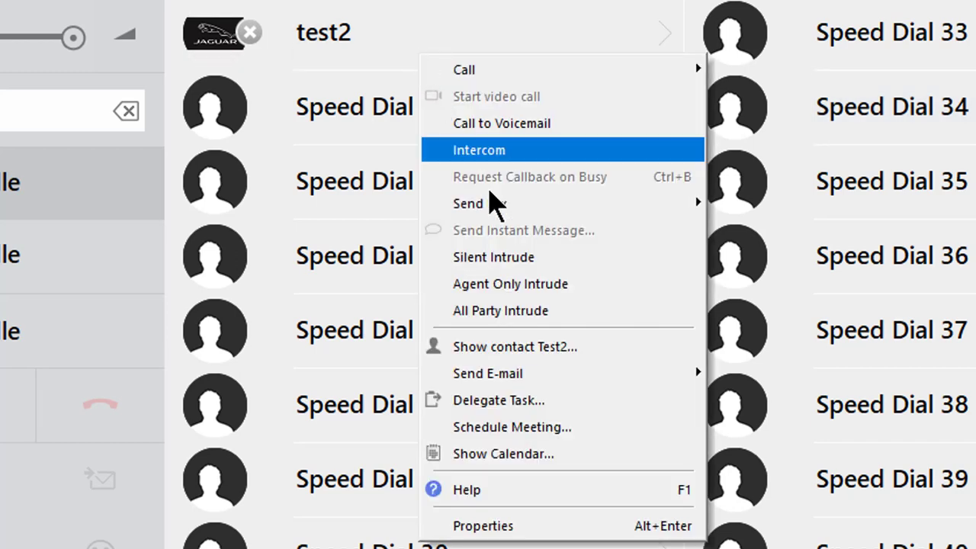
mouse_move(494, 256)
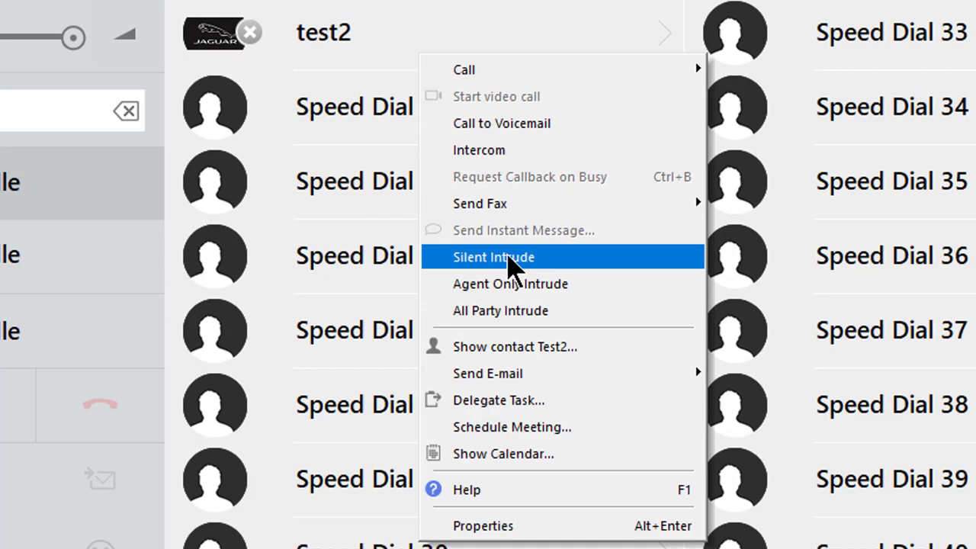